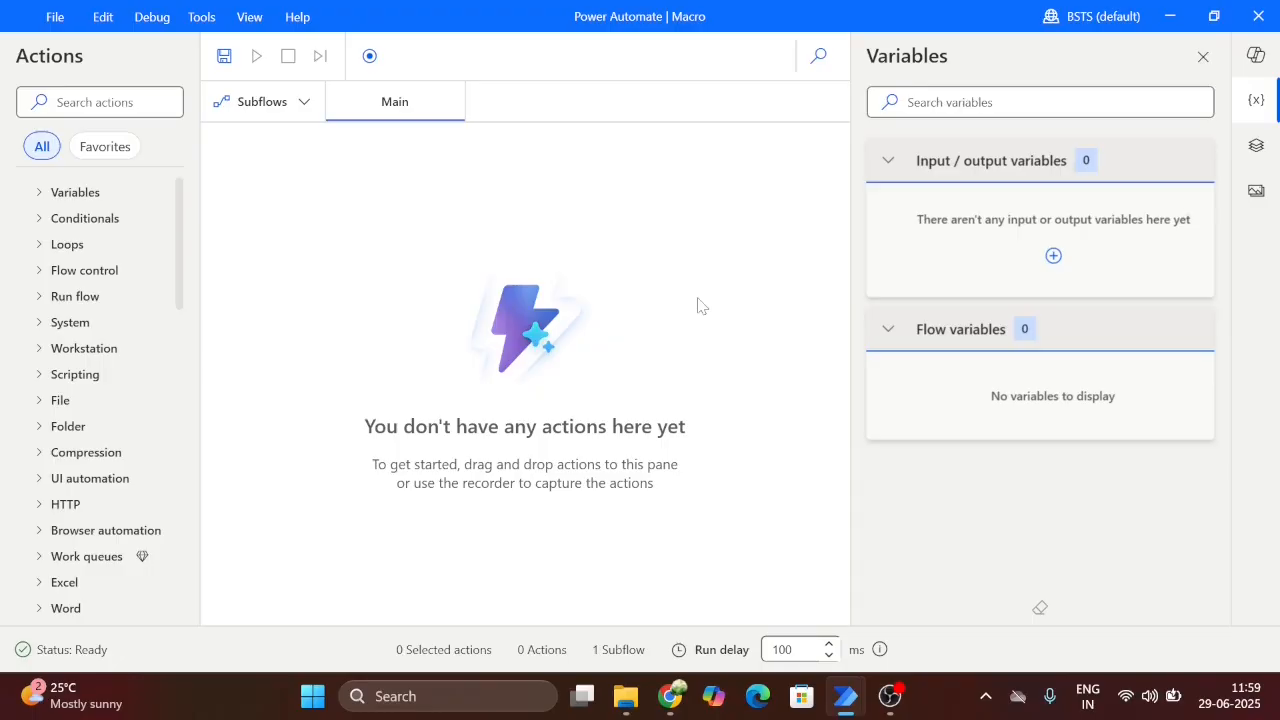
mouse_move(750, 246)
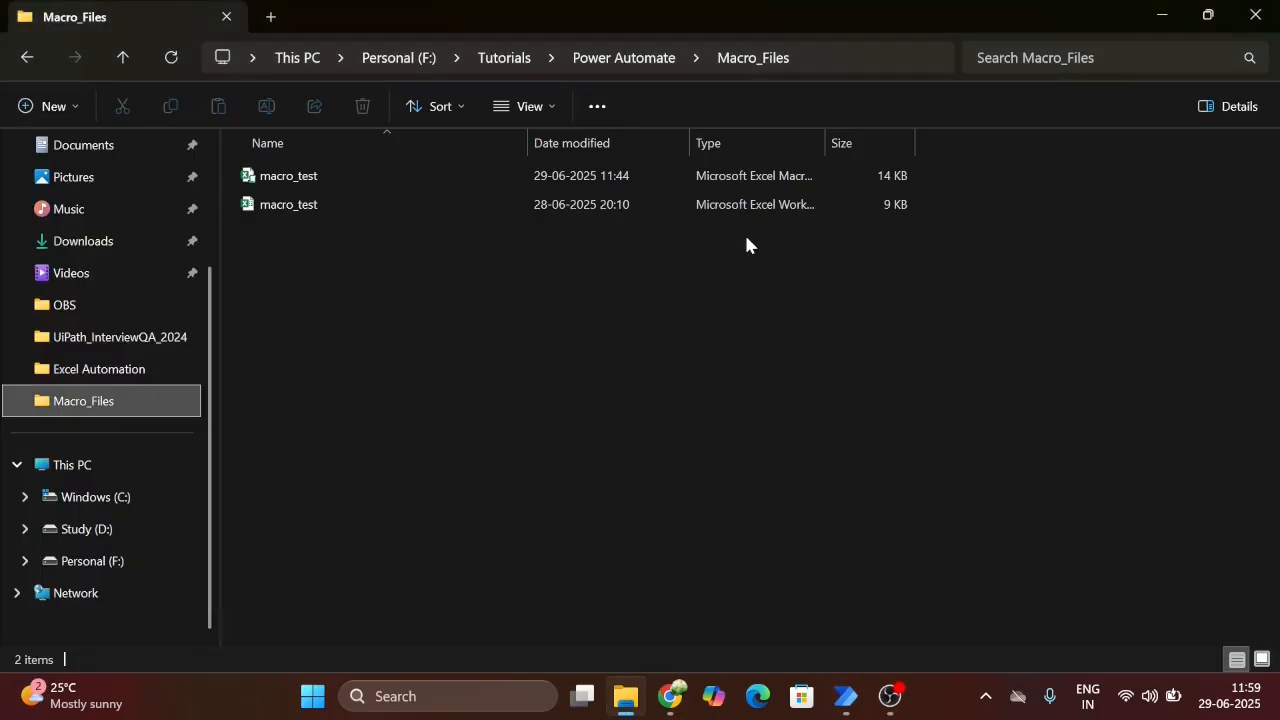
Open macro_test.xlsm from File Explorer, showing Num 1 = 3 and Num 2 = 4
left_click(288, 175)
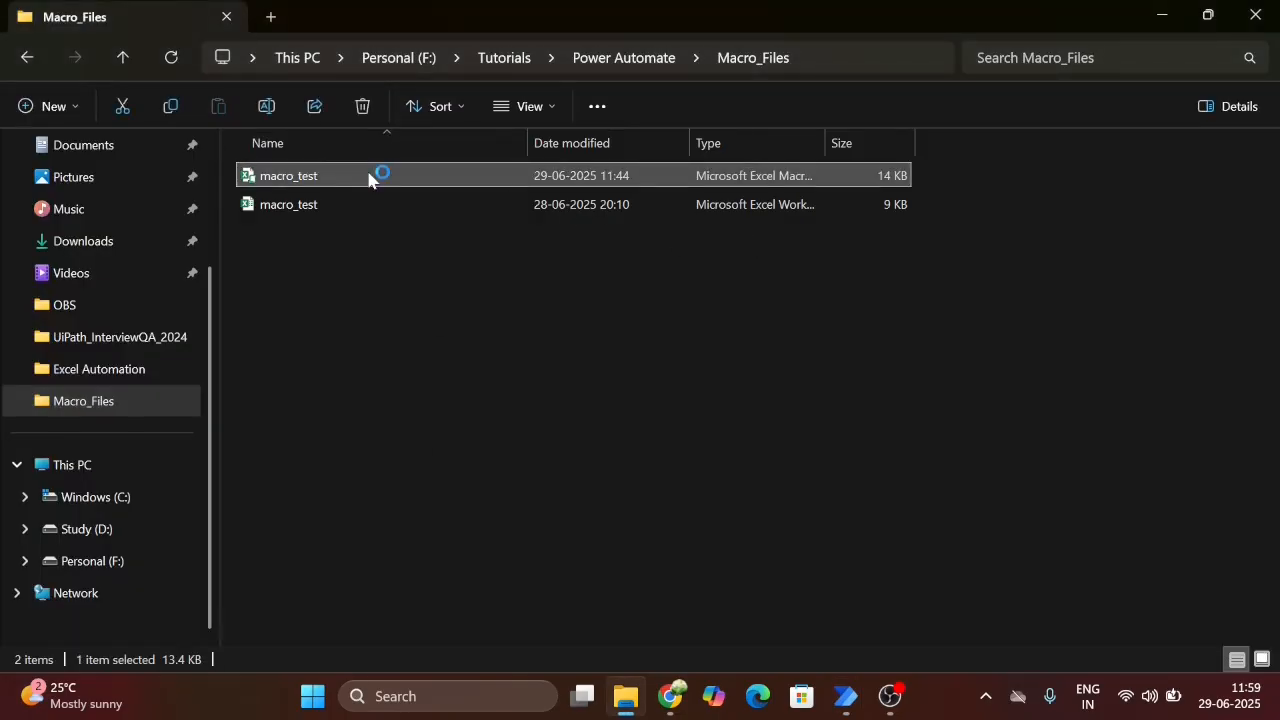
double_click(288, 175)
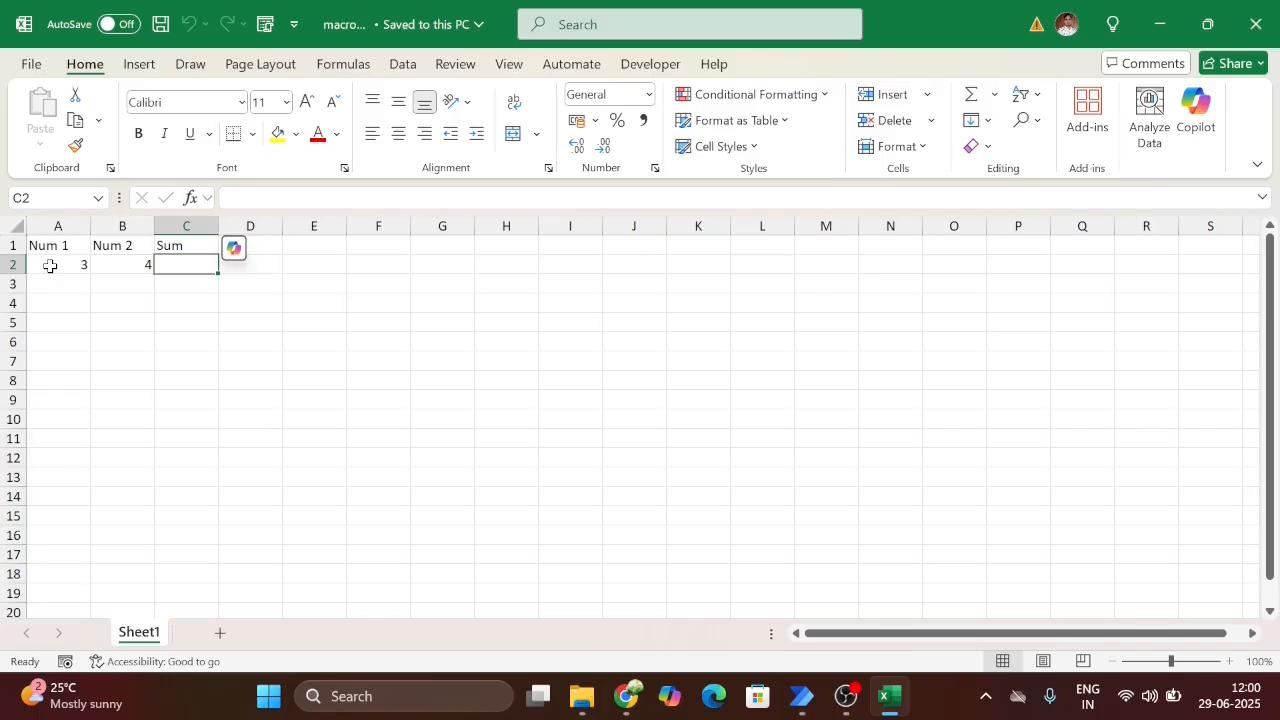
Select Sum cell C2 and open the Macro dialog listing macro_text
left_click(186, 341)
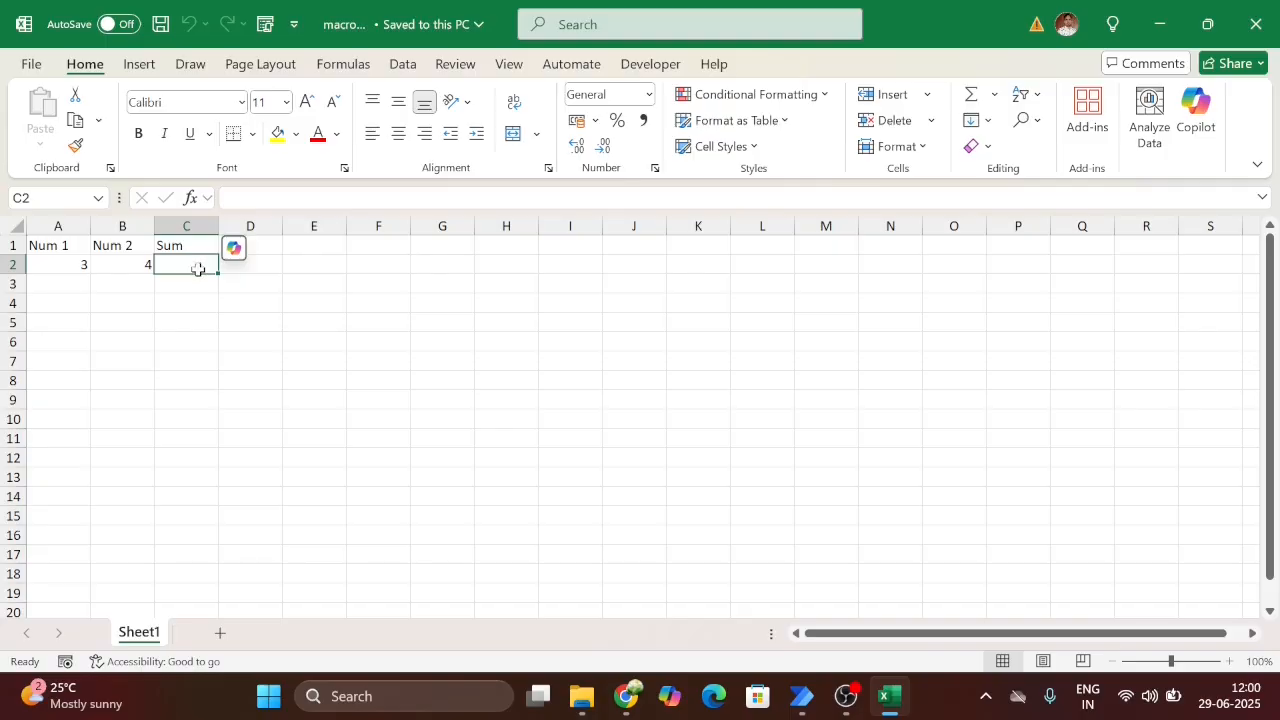
left_click(508, 63)
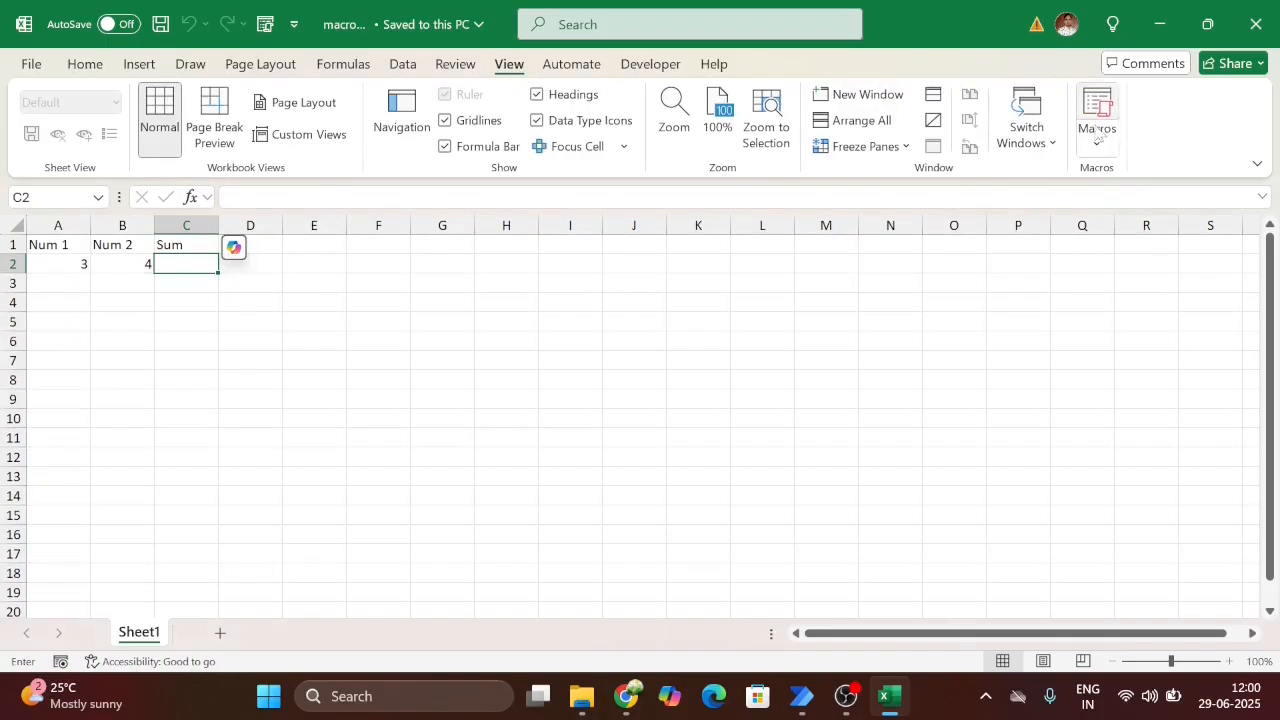
left_click(1097, 115)
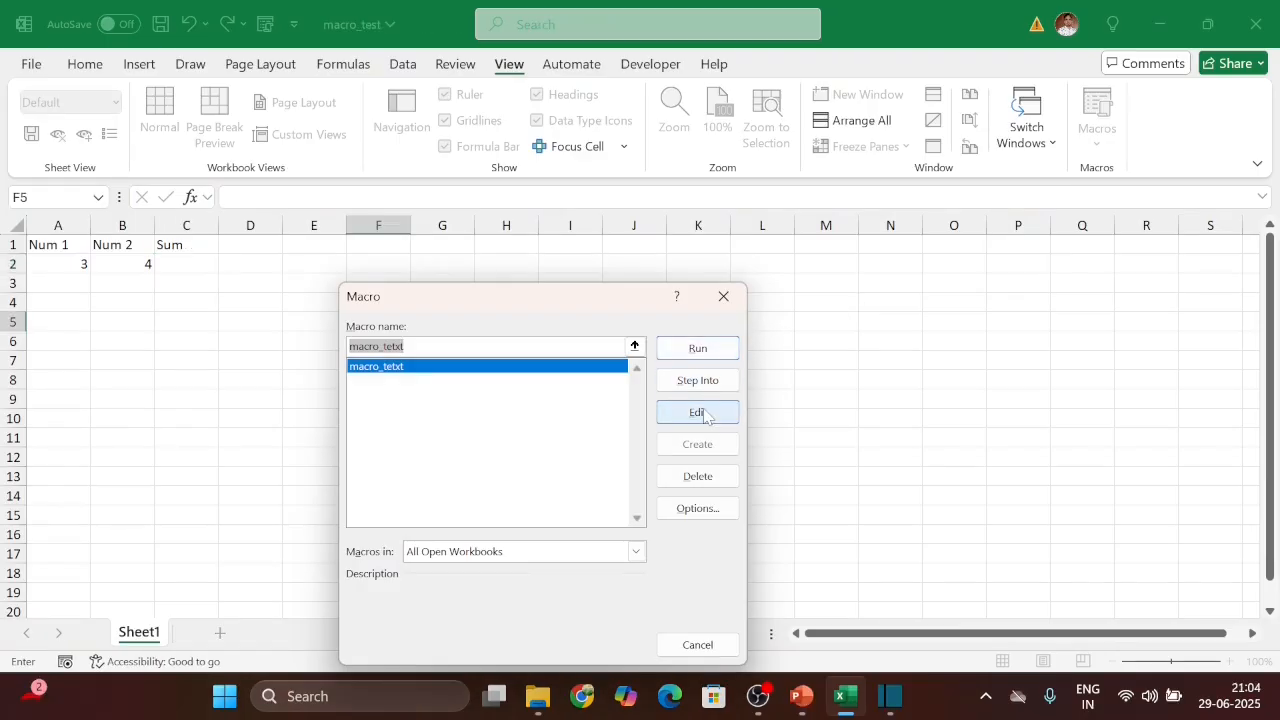
Run the workbook's sum macro from the Macro dialog
left_click(697, 412)
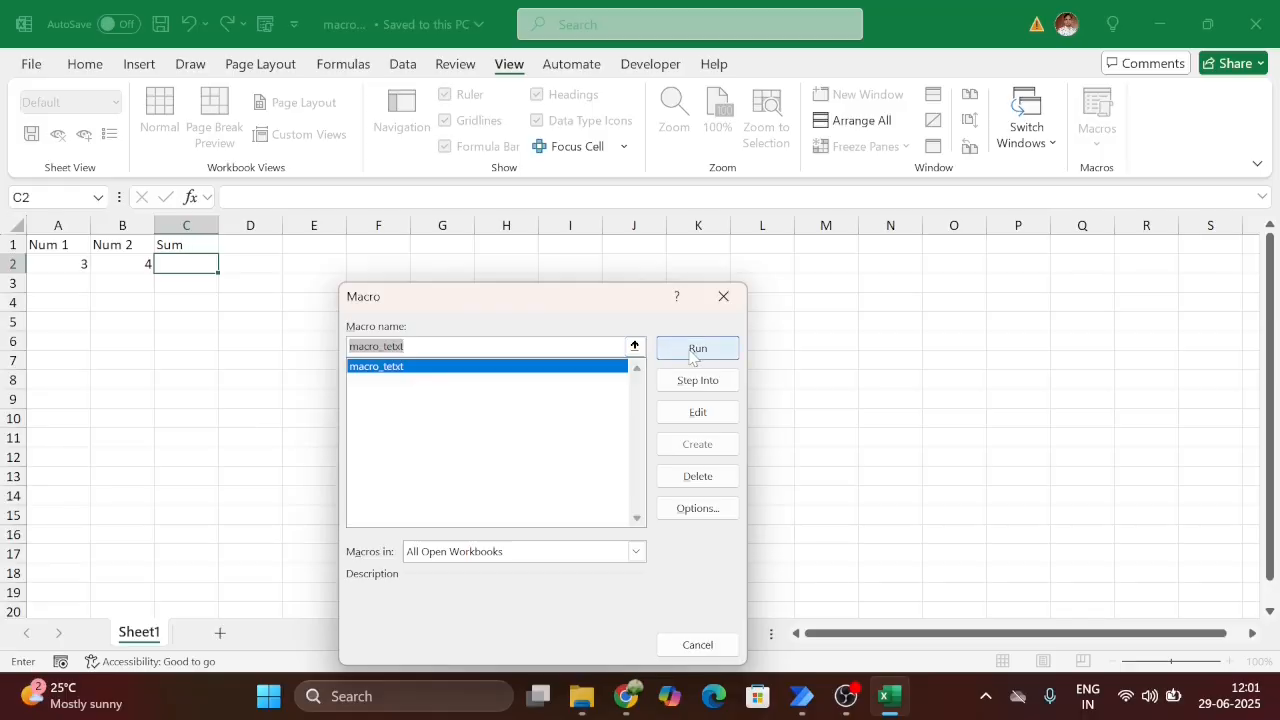
left_click(697, 348)
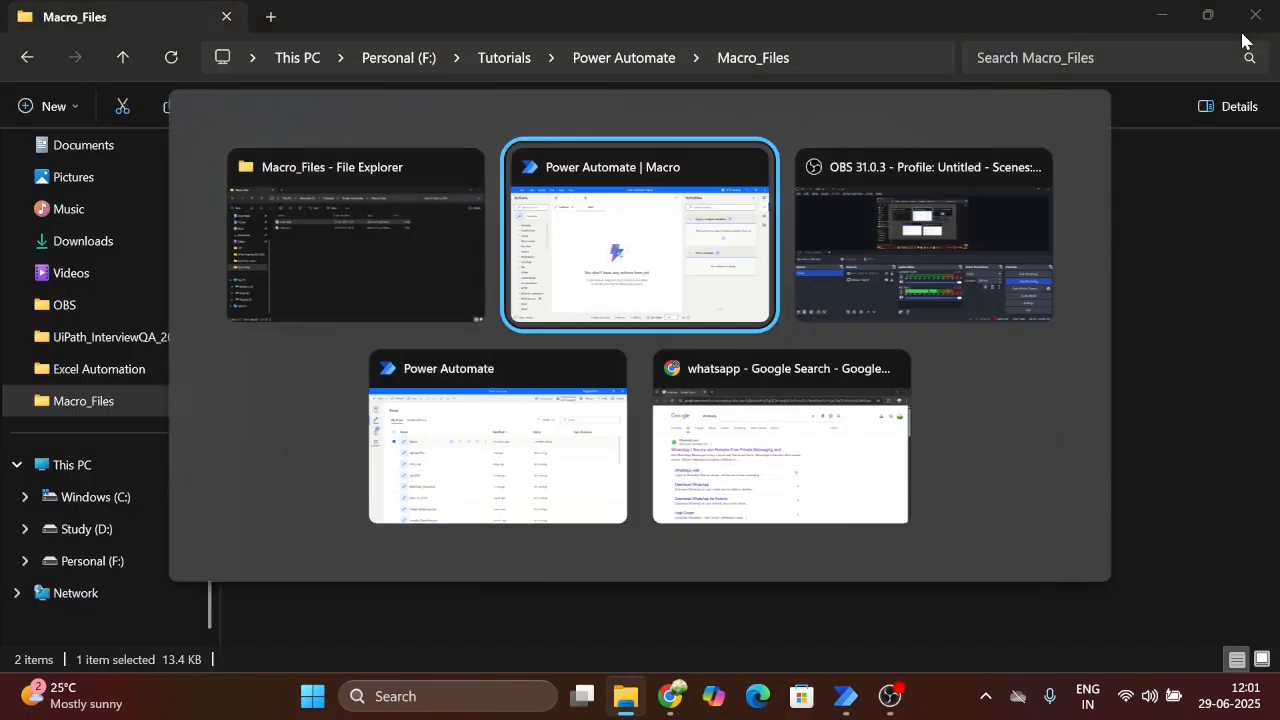
Back in Power Automate, search 'Launch e' and add the Launch Excel action
left_click(639, 235)
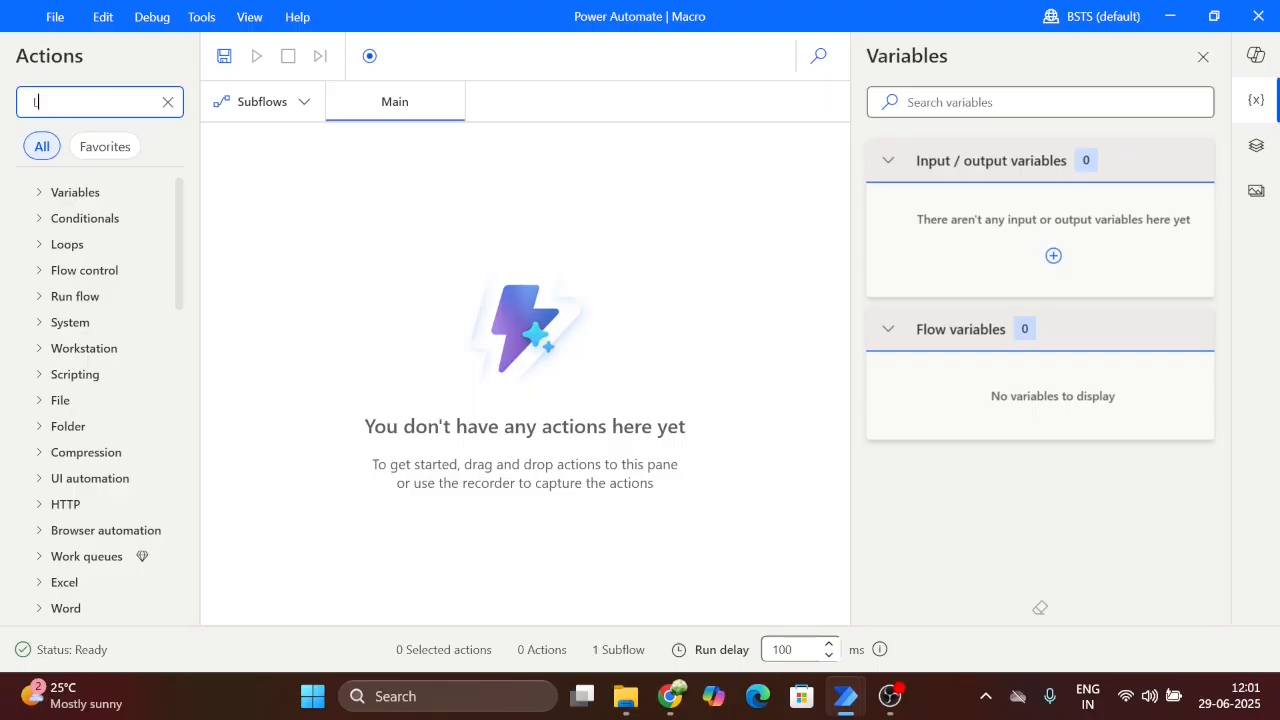
type("au")
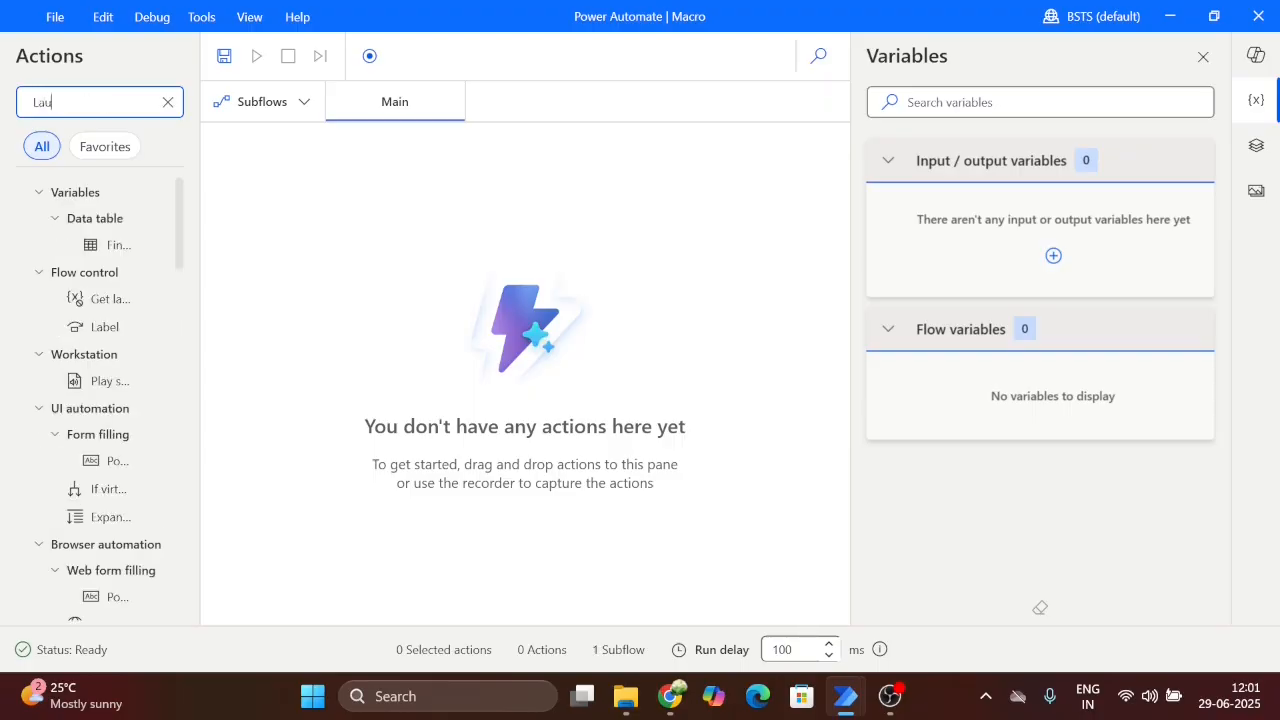
type("Launch e")
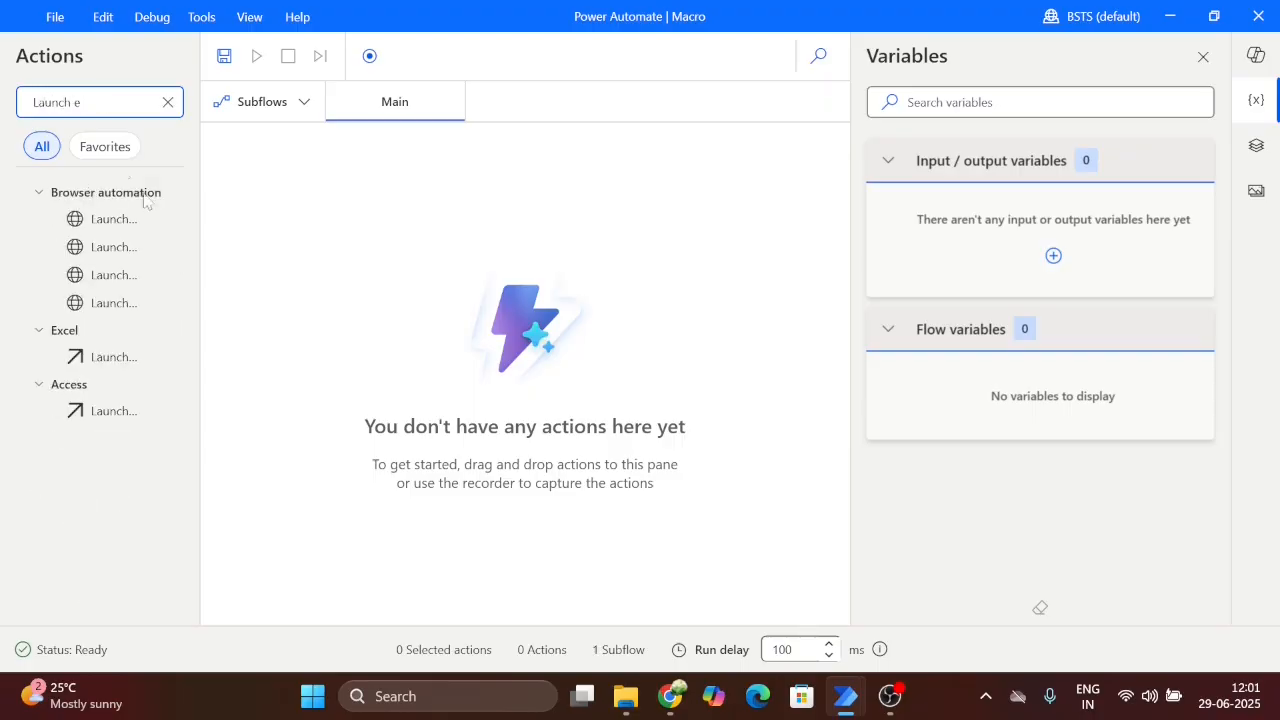
double_click(124, 356)
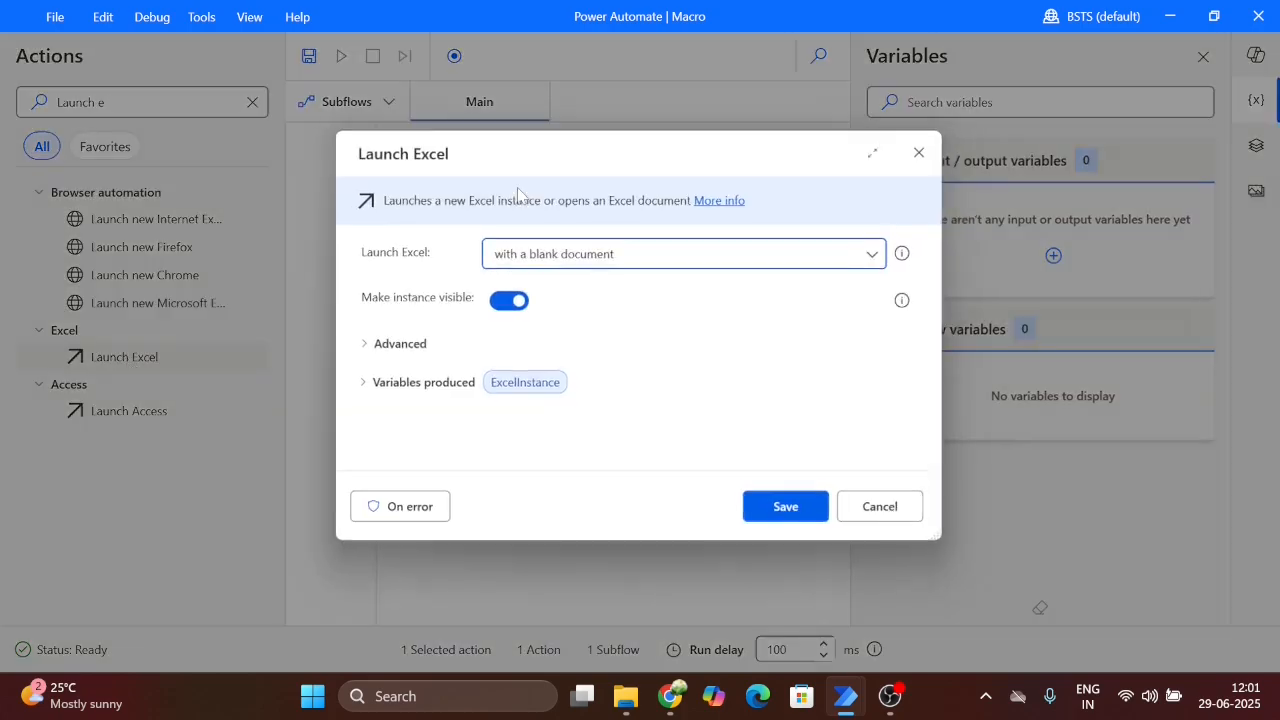
Set Launch Excel to open the existing document Macro_Files/macro_test.xlsm and save
left_click(683, 253)
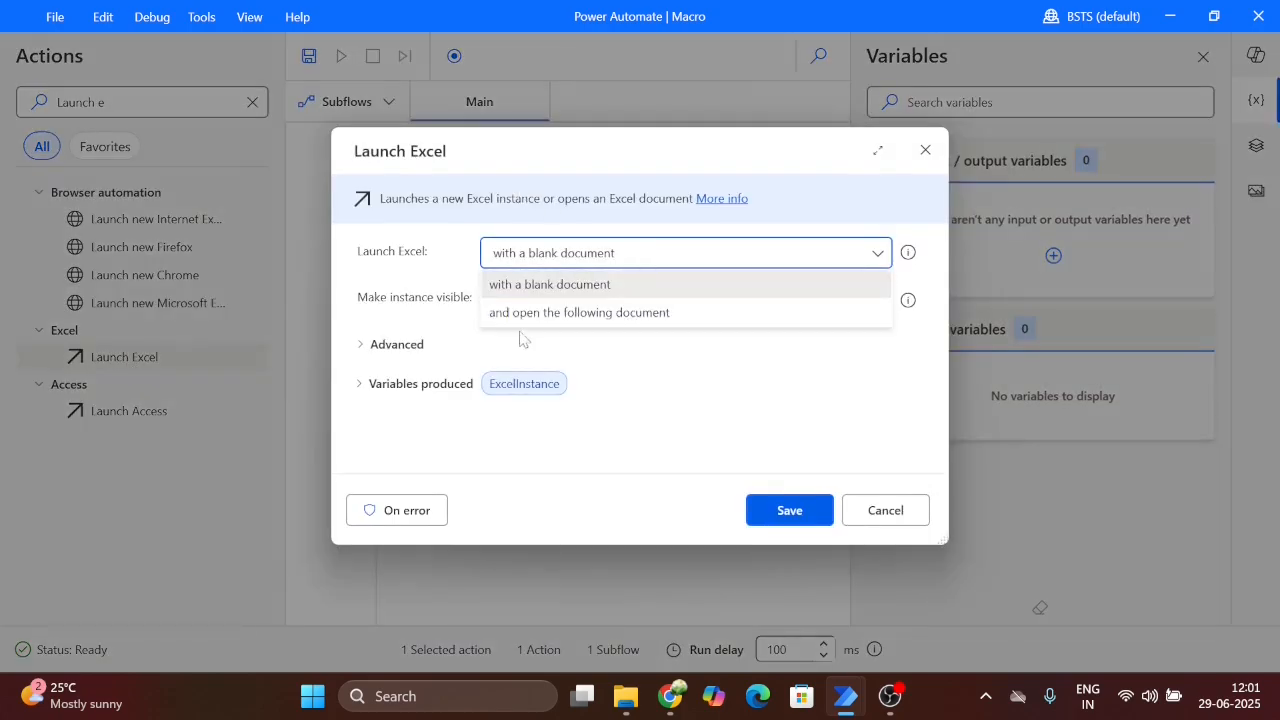
left_click(578, 312)
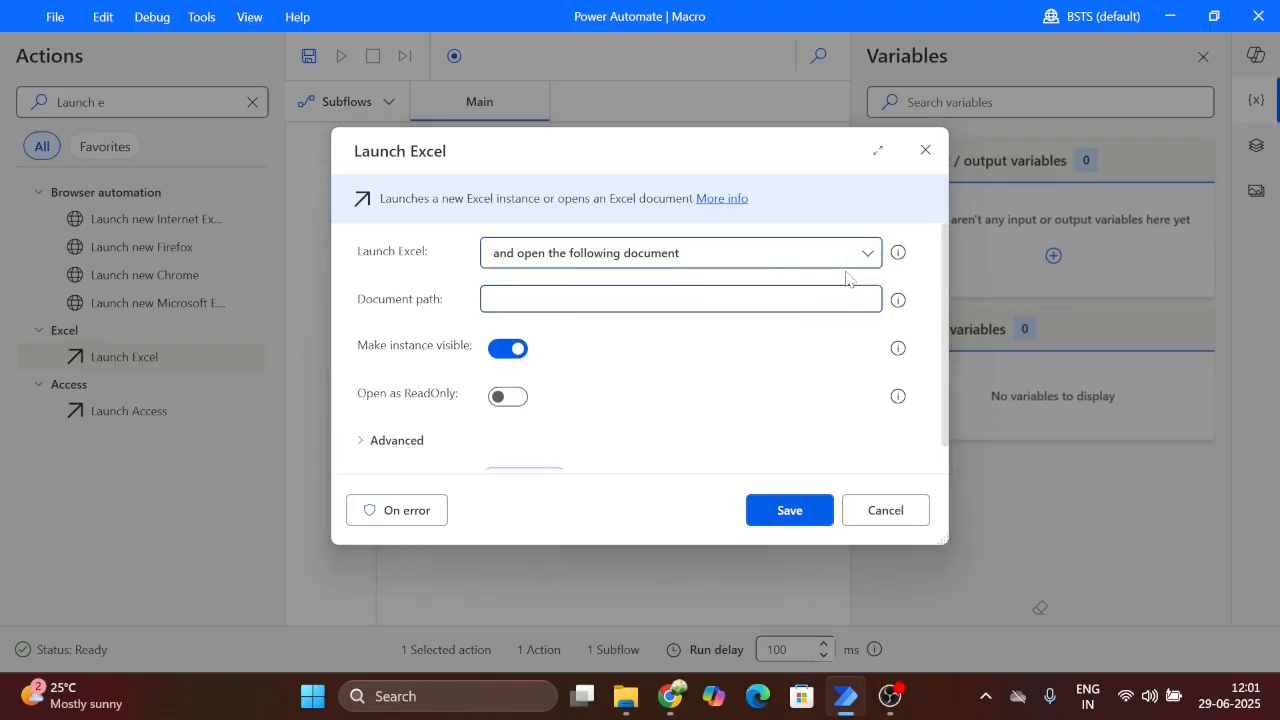
left_click(897, 299)
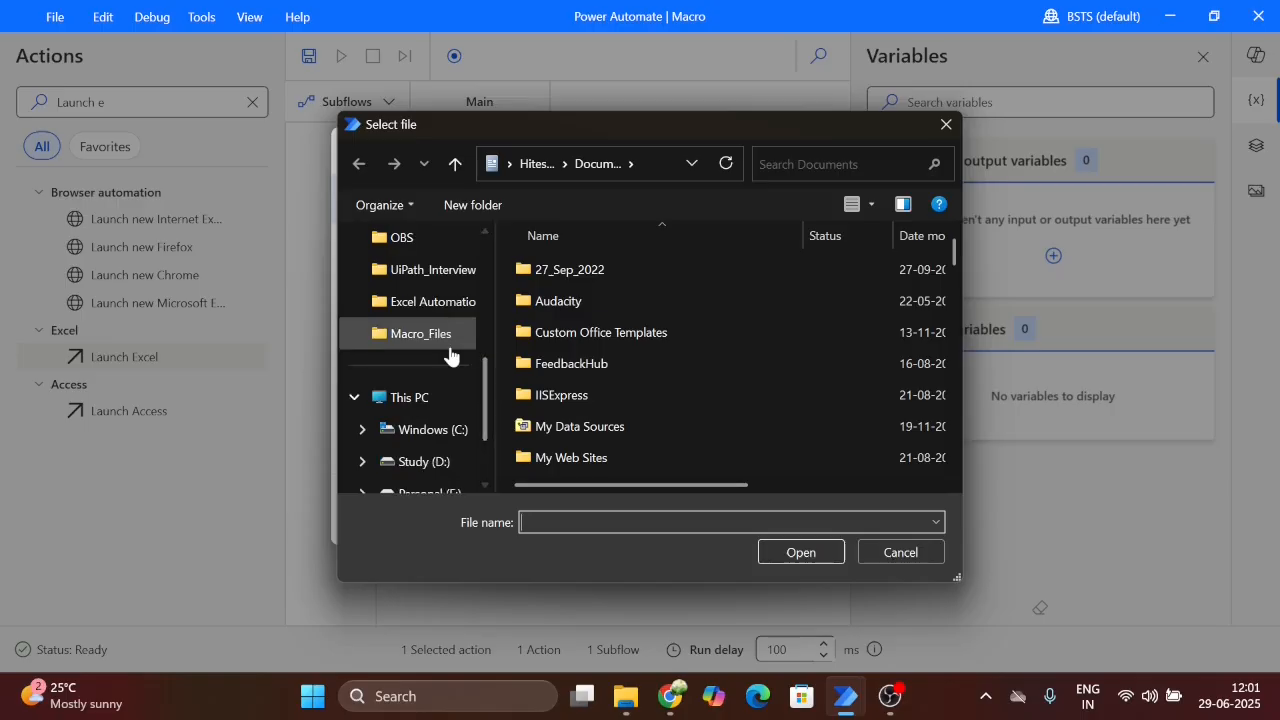
double_click(419, 333)
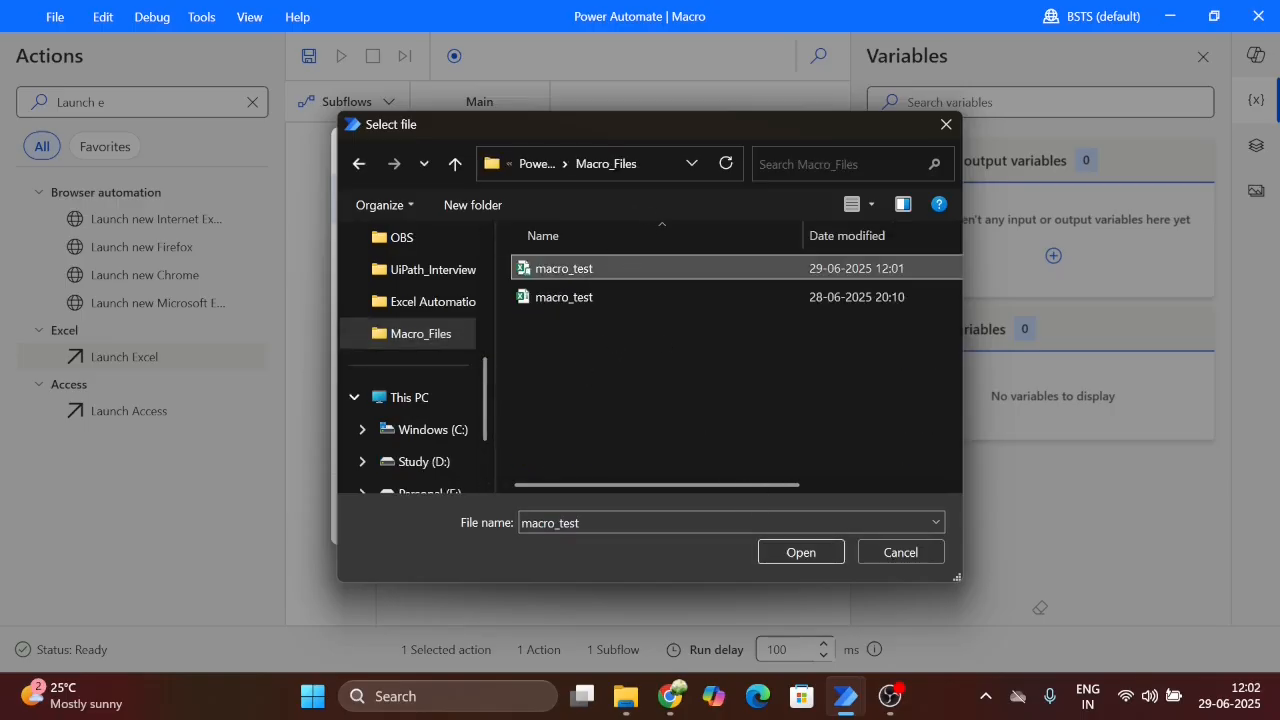
left_click(899, 551)
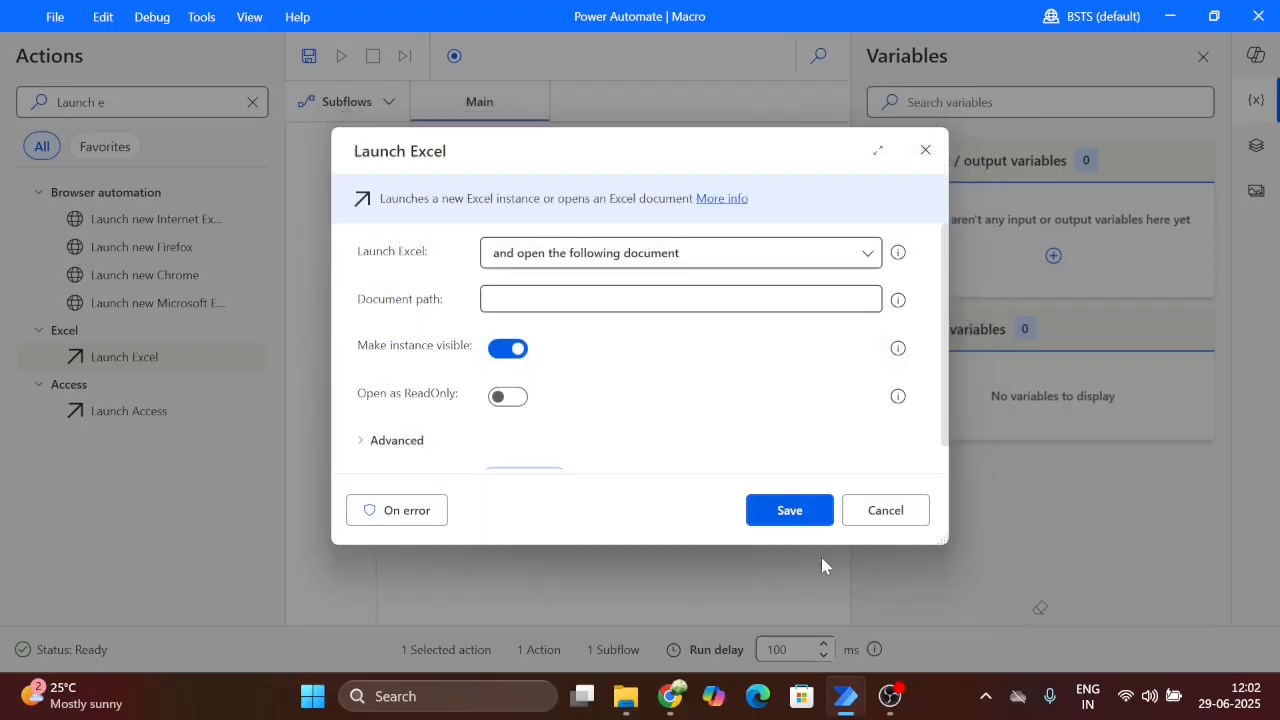
left_click(789, 510)
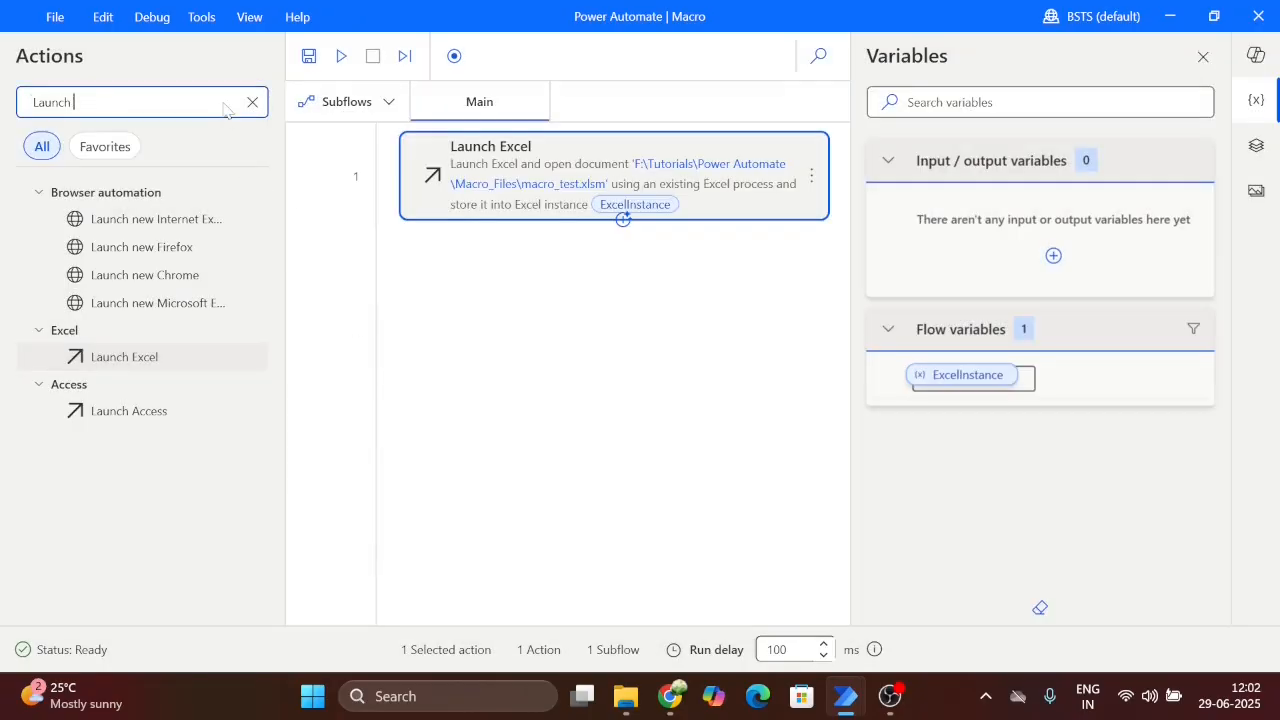
Add a Run Excel macro step on ExcelInstance and reopen the Macro_Files folder
left_click(252, 102)
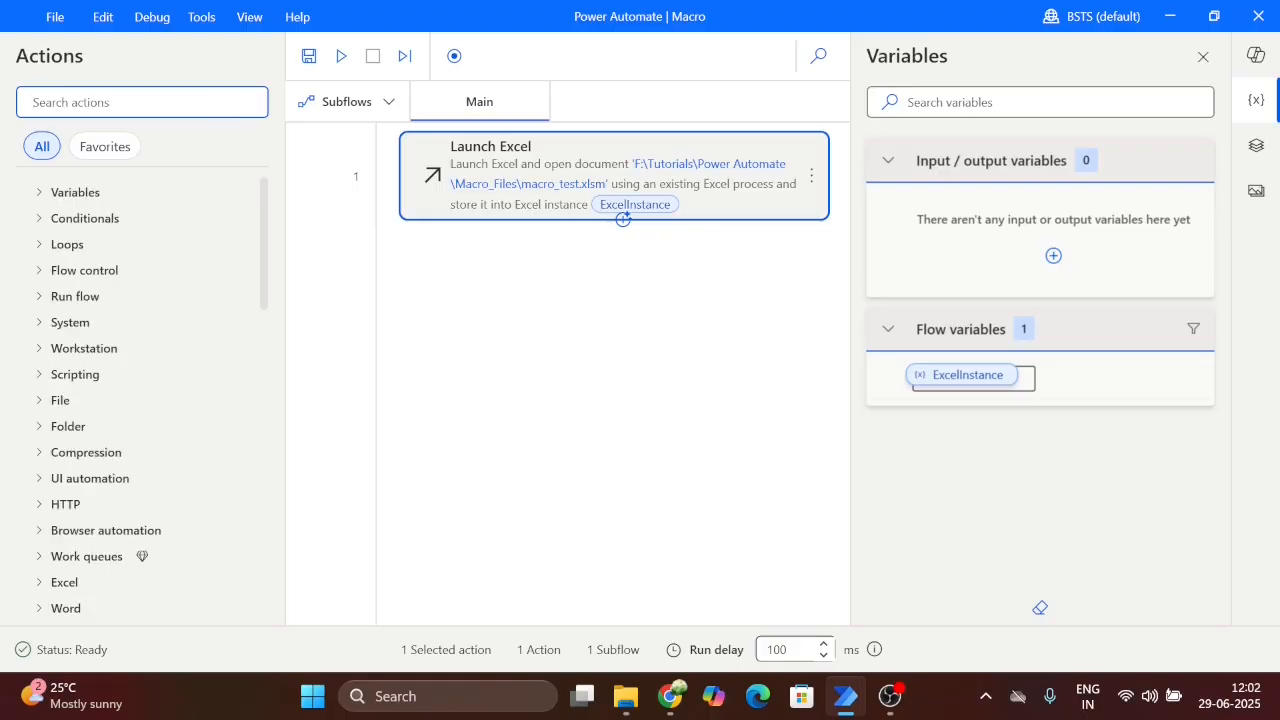
type("R")
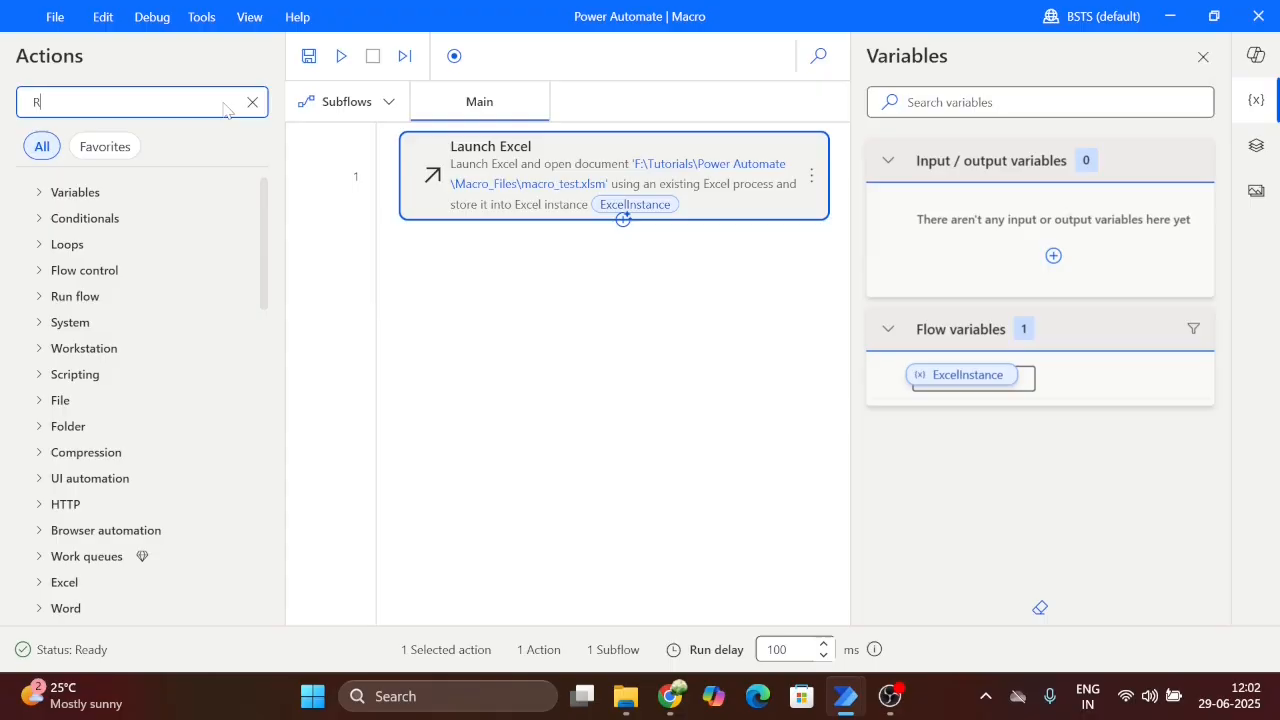
type("un excel")
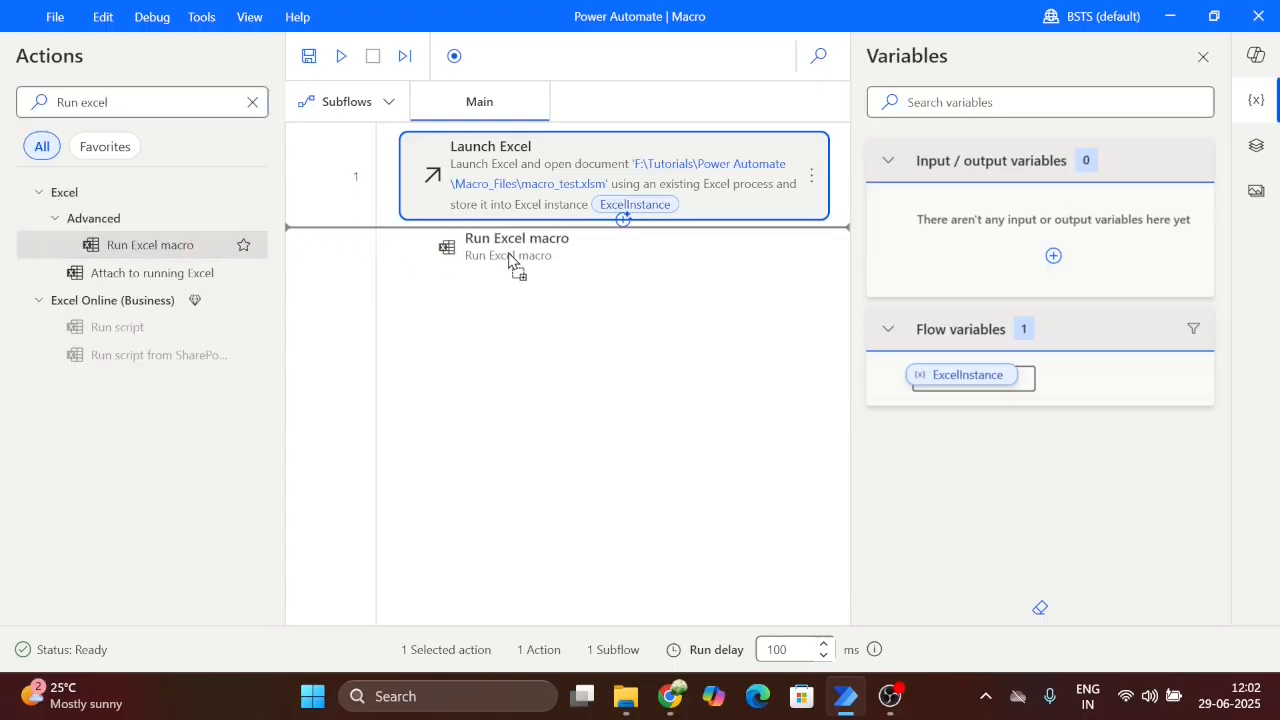
double_click(517, 247)
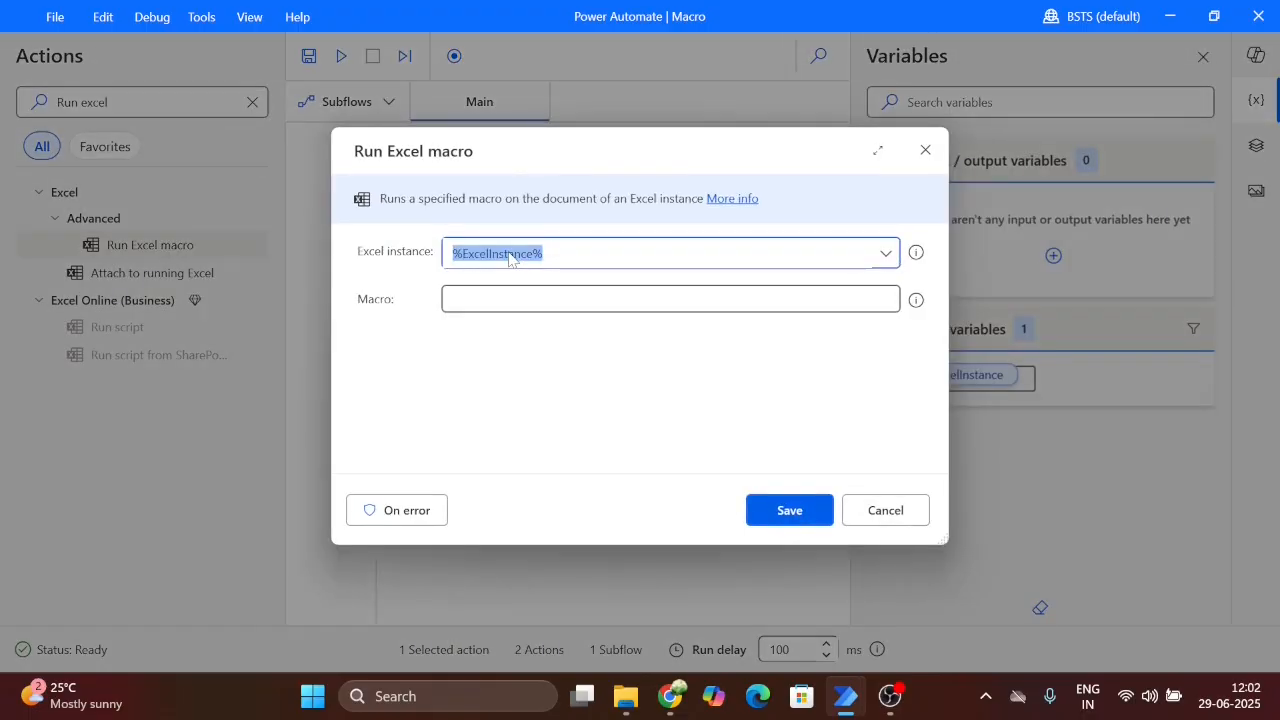
mouse_move(560, 281)
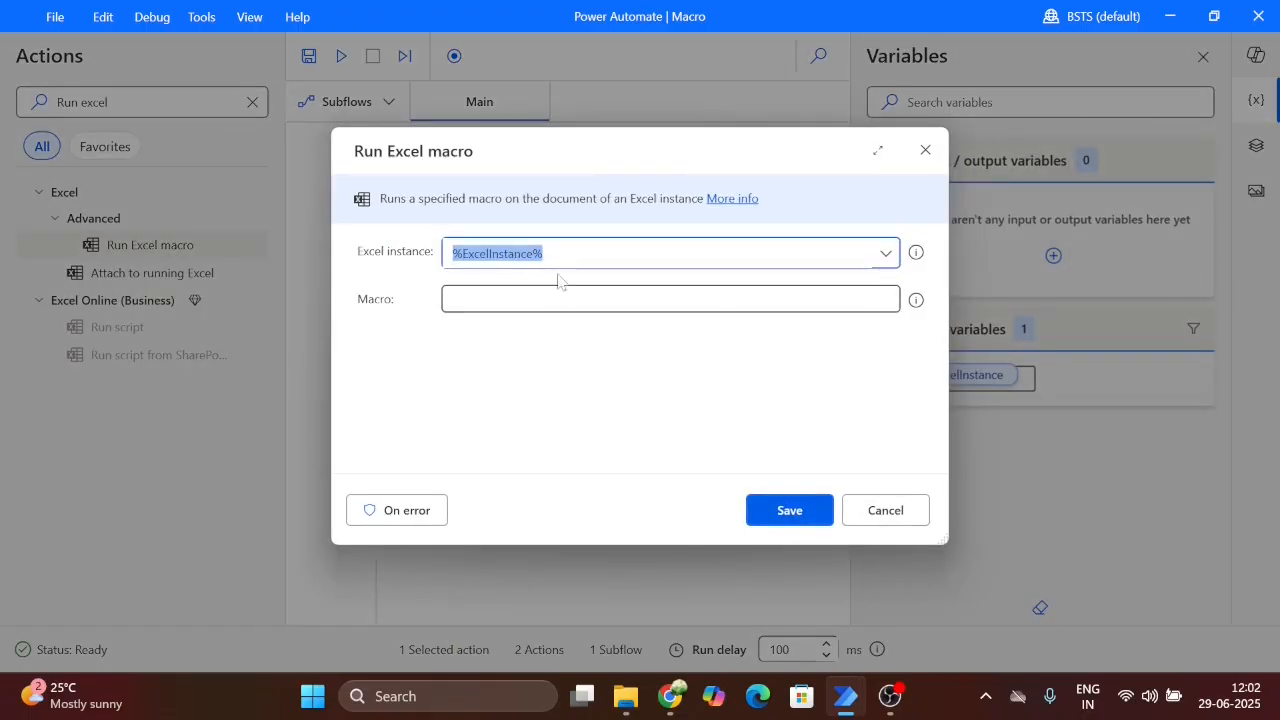
left_click(670, 298)
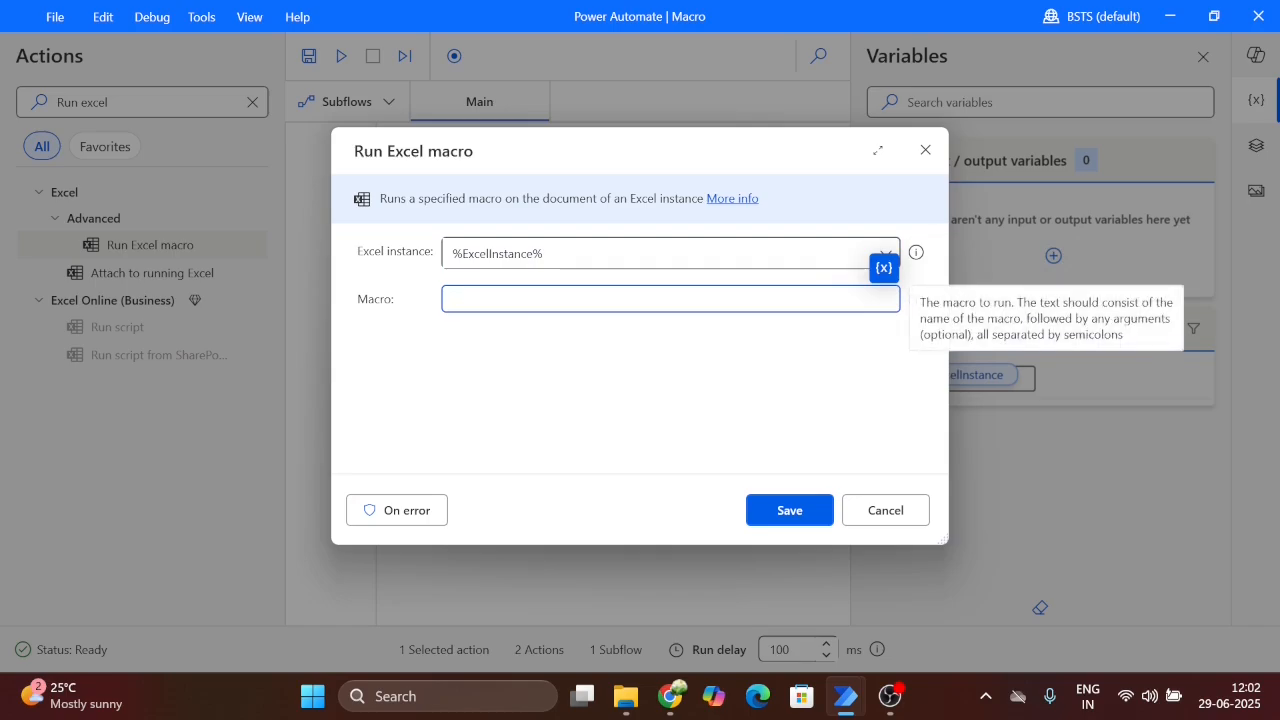
left_click(625, 696)
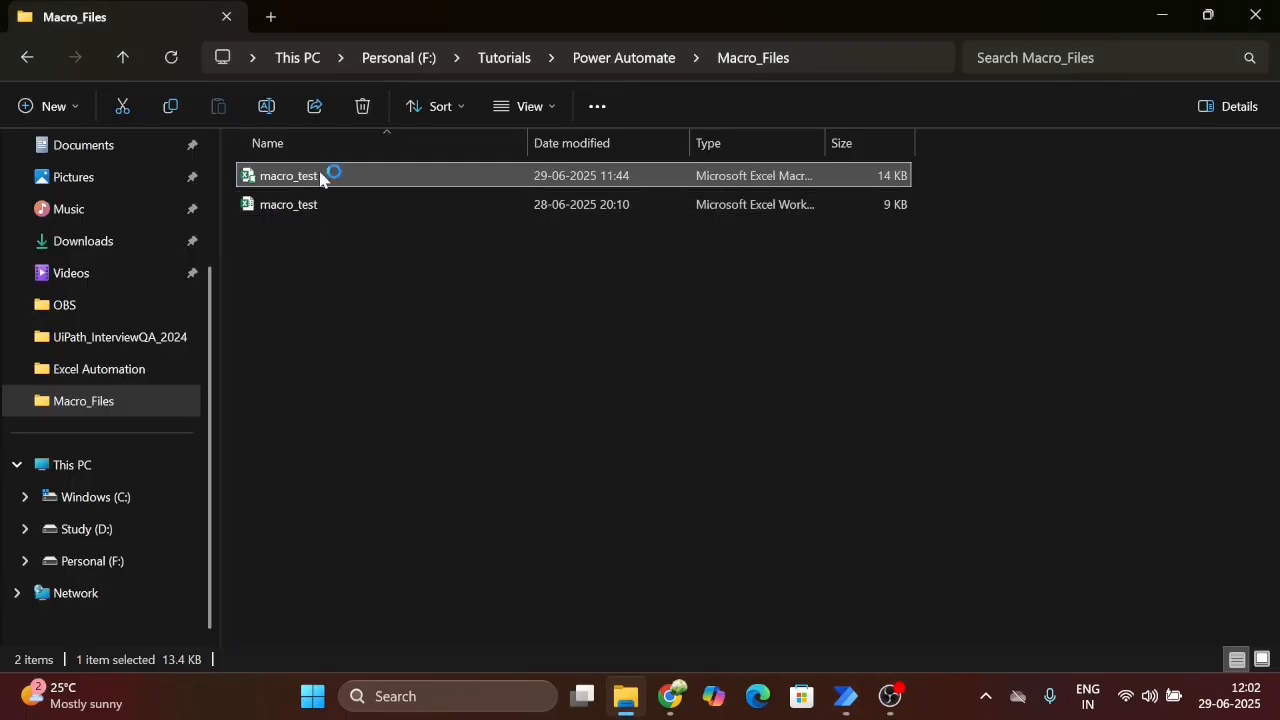
Open macro_test.xlsm, check View Macros for the macro name, and cancel
double_click(289, 175)
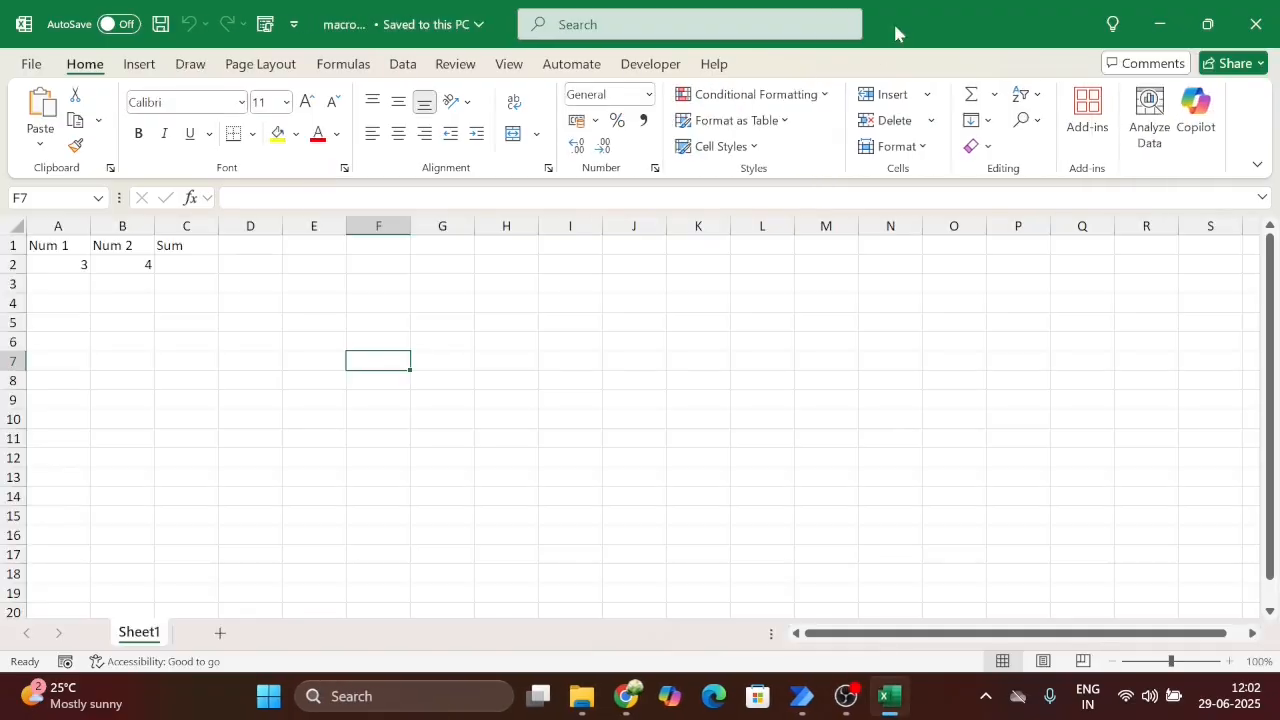
left_click(508, 63)
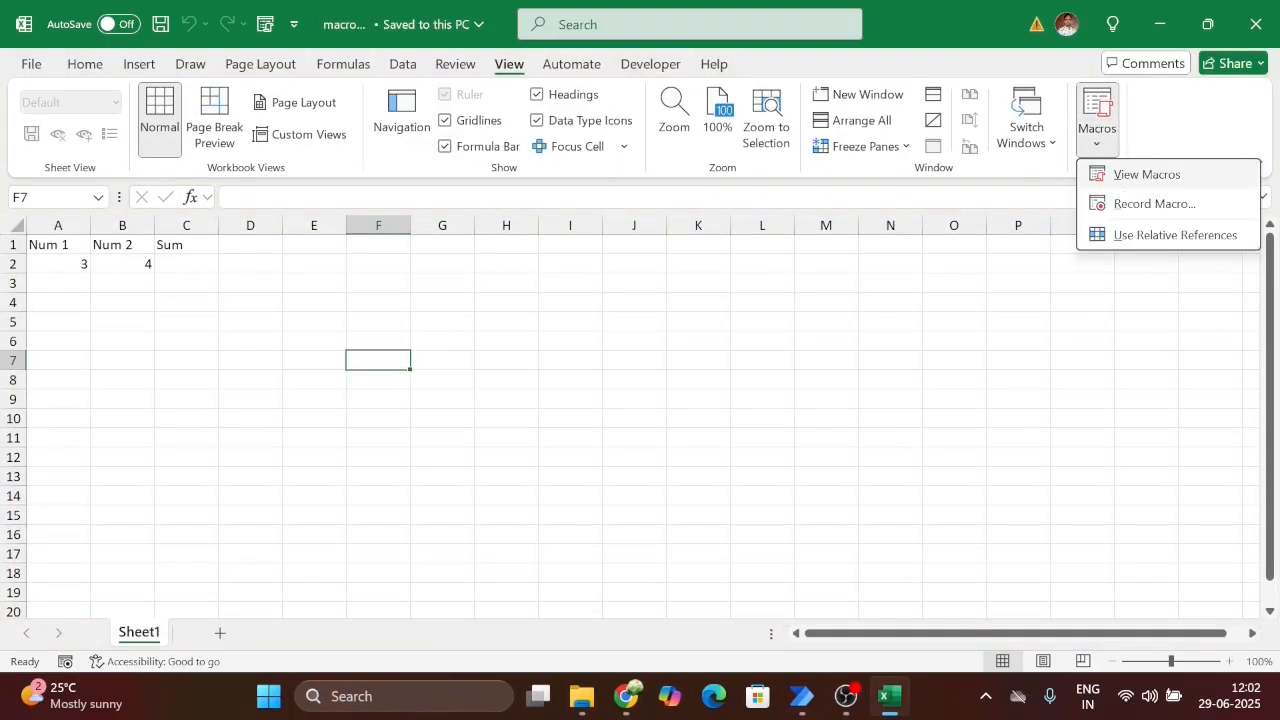
left_click(1146, 174)
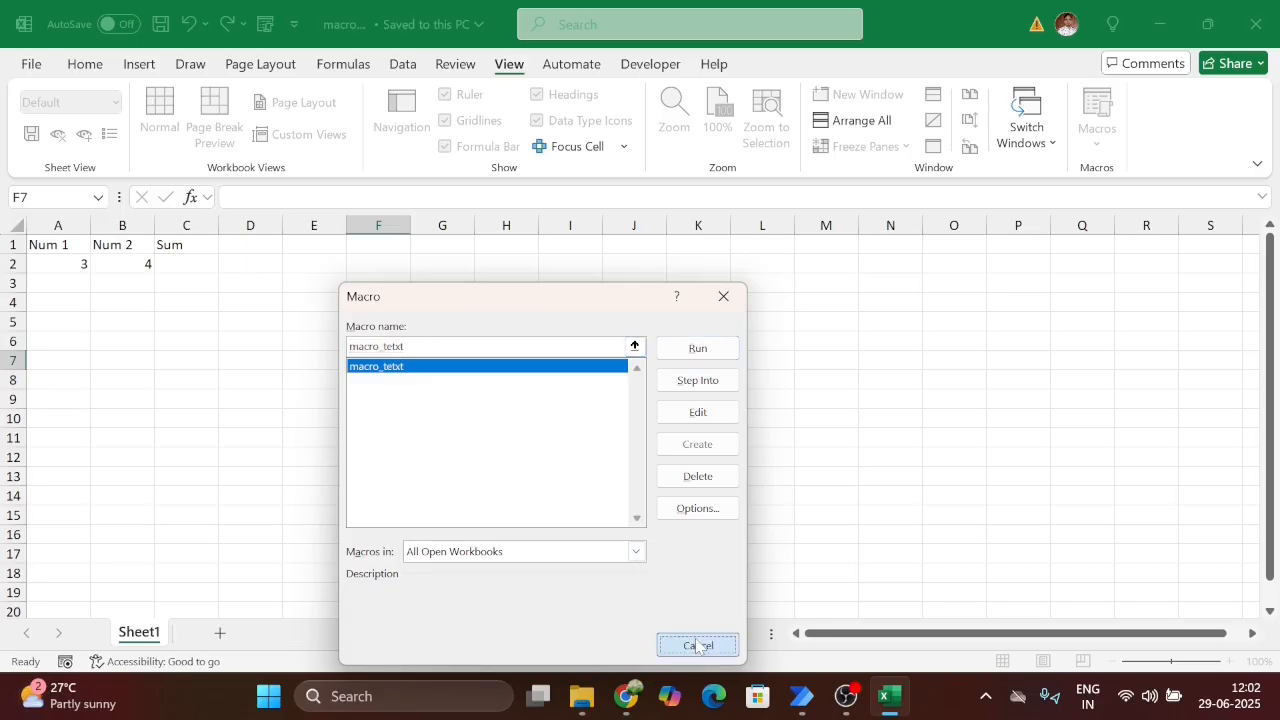
left_click(697, 645)
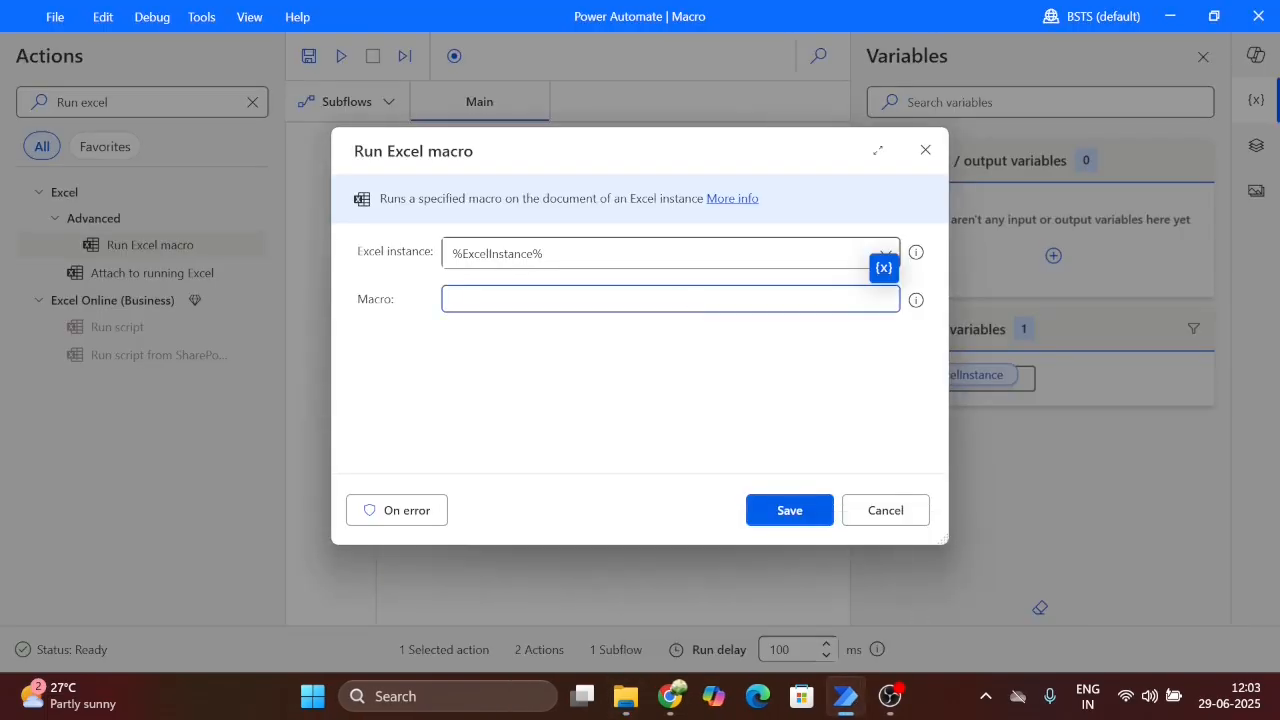
Enter macro_tetxt as the macro name, save the step, and clear the search
type("macro_tetxt")
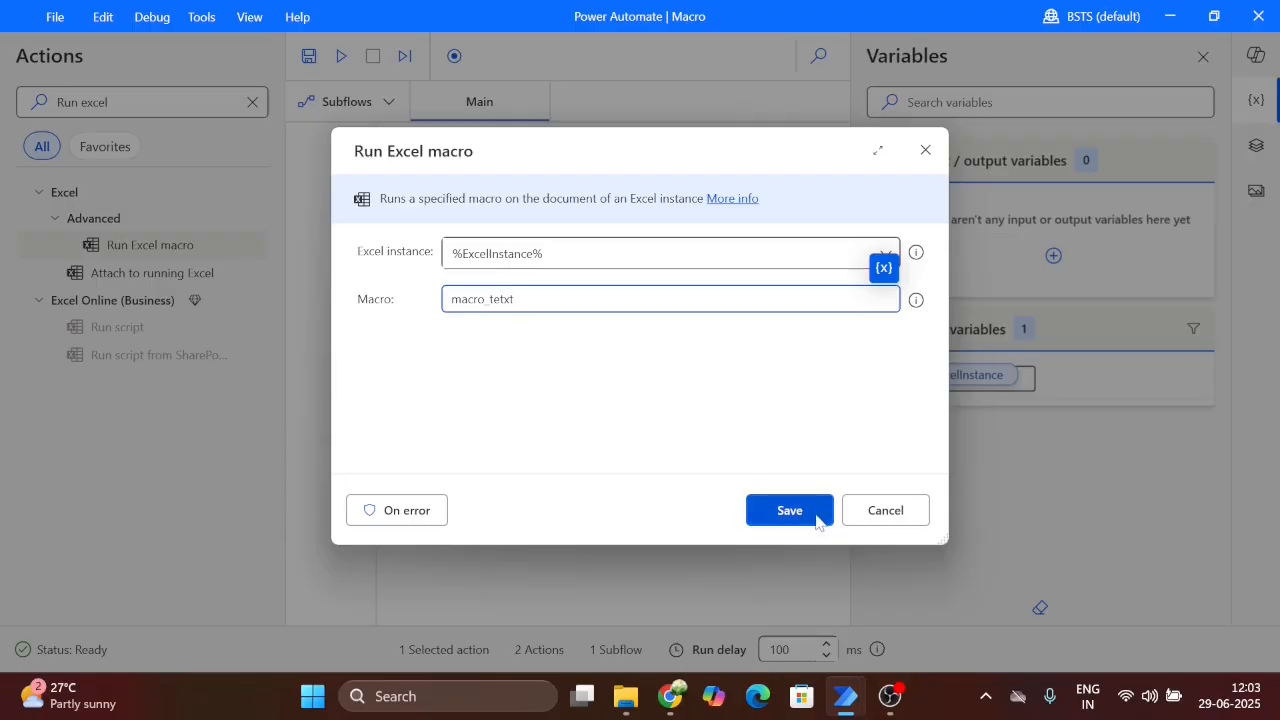
left_click(789, 510)
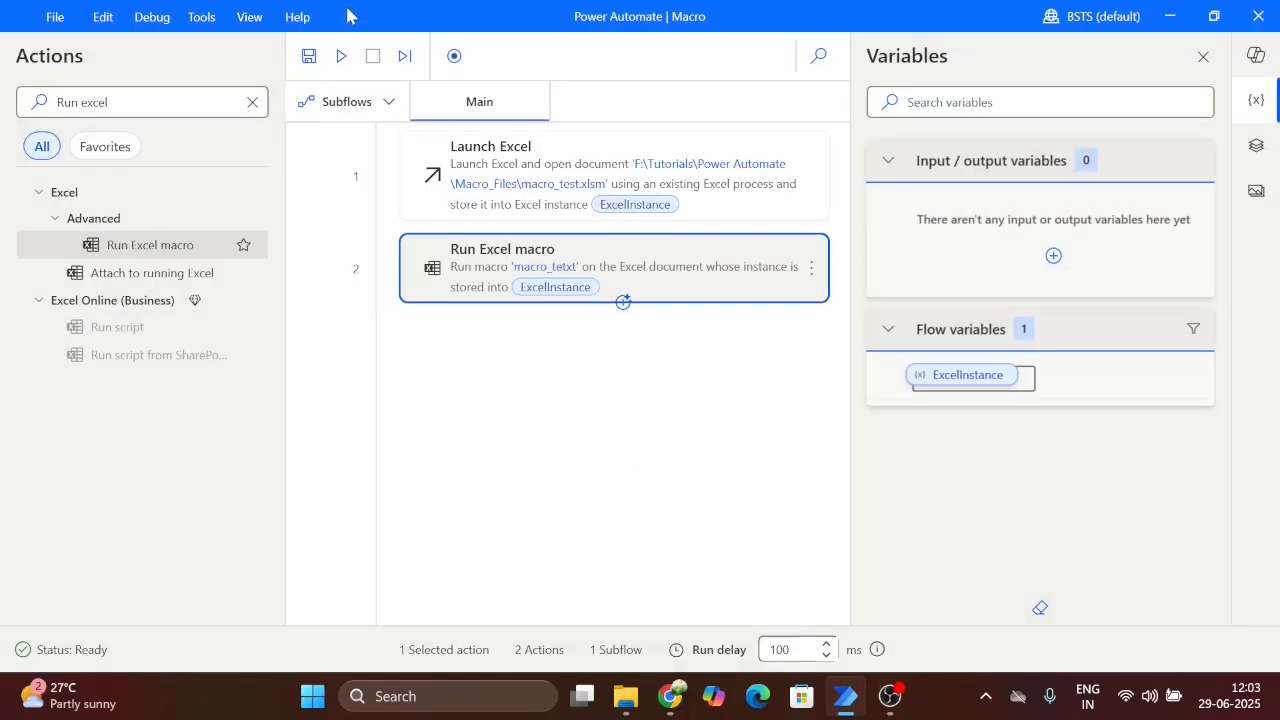
mouse_move(252, 102)
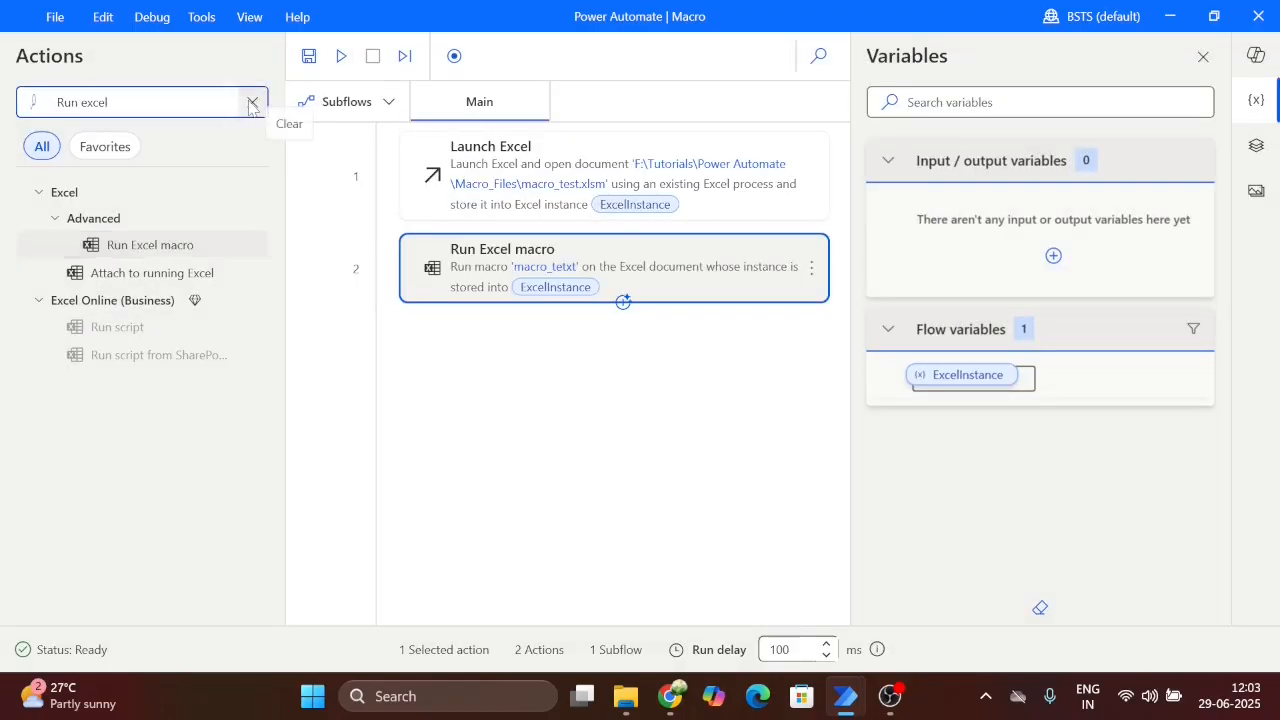
left_click(252, 102)
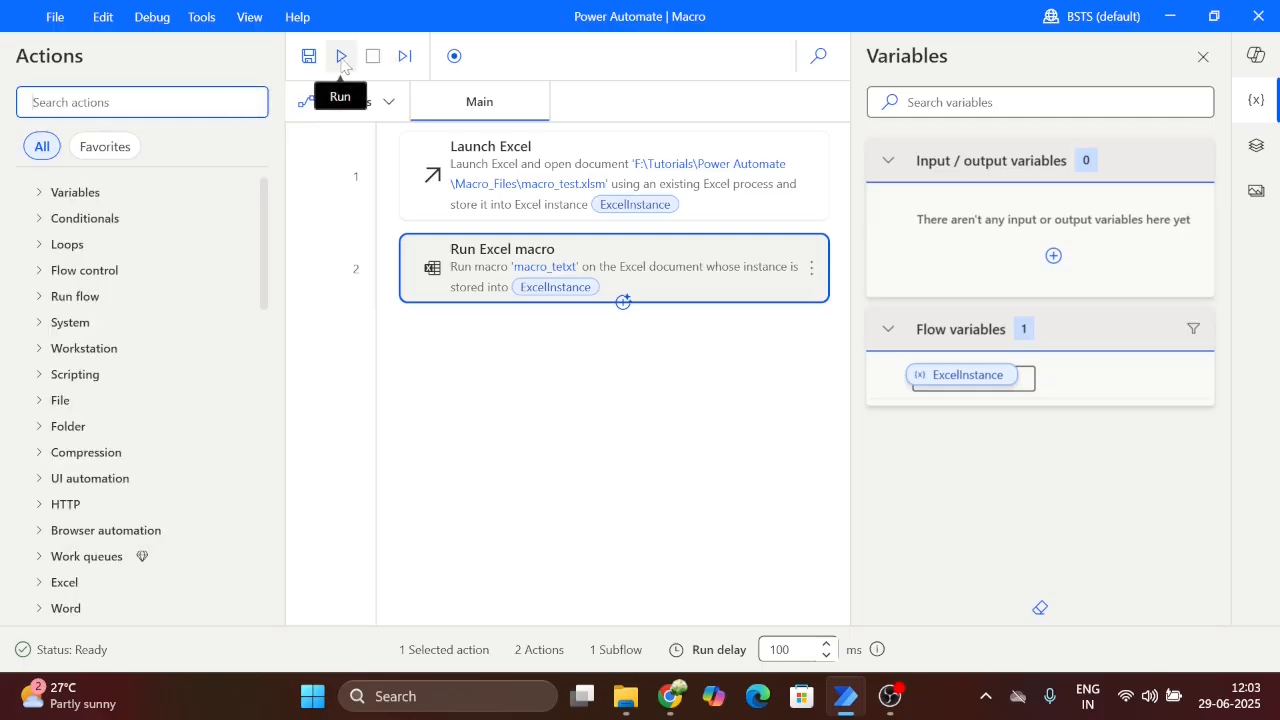
Run the flow and confirm cell C2 shows 7
left_click(340, 55)
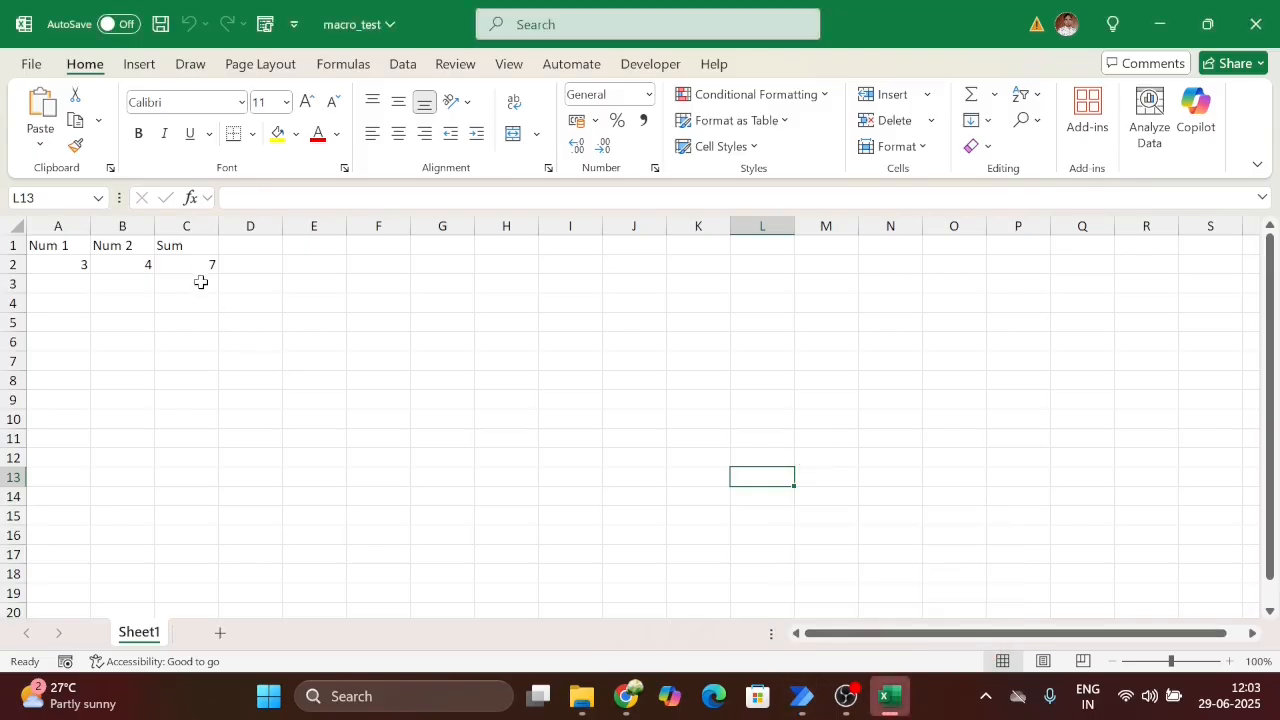
left_click(186, 264)
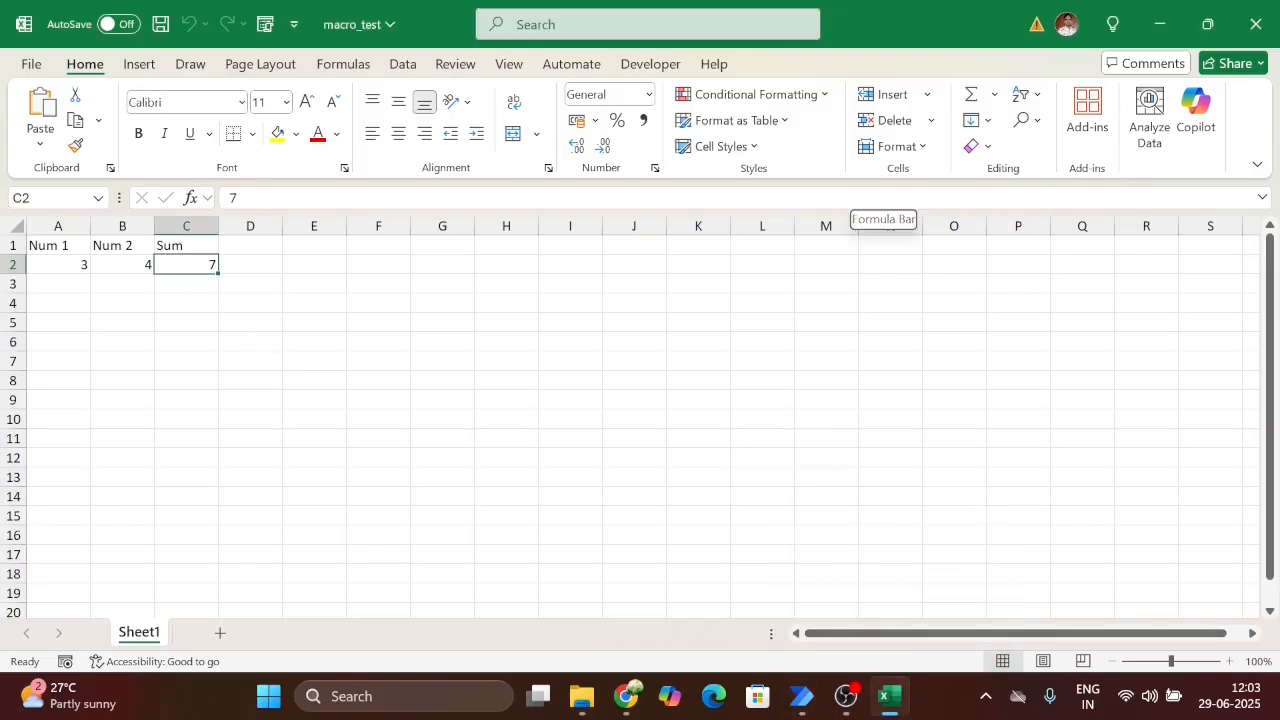